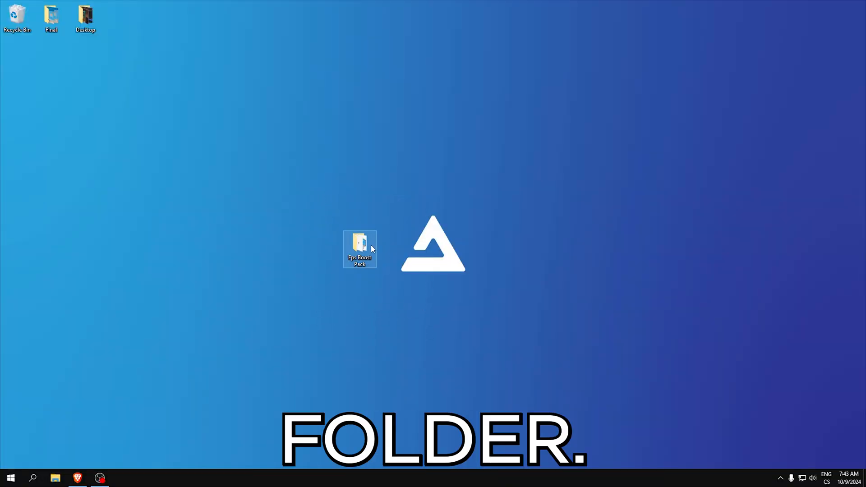
mouse_move(360, 248)
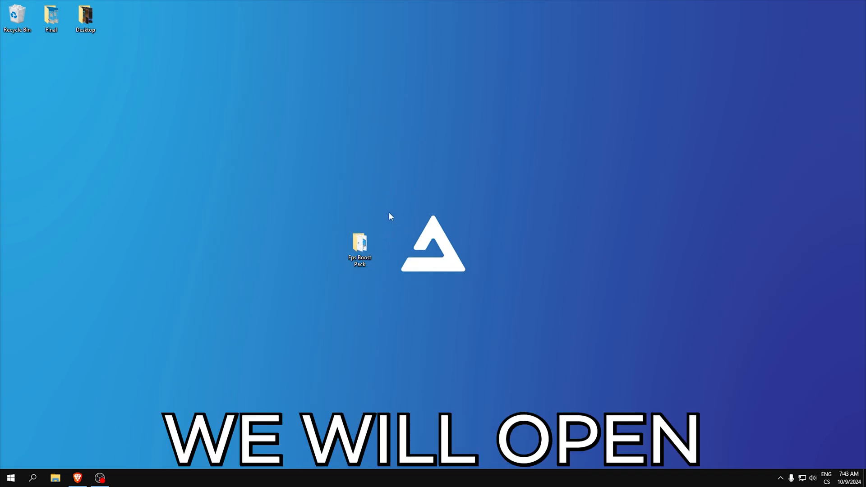
- Open the Fps Boost Pack desktop folder and select the 1-Restore Point shortcut
double_click(359, 247)
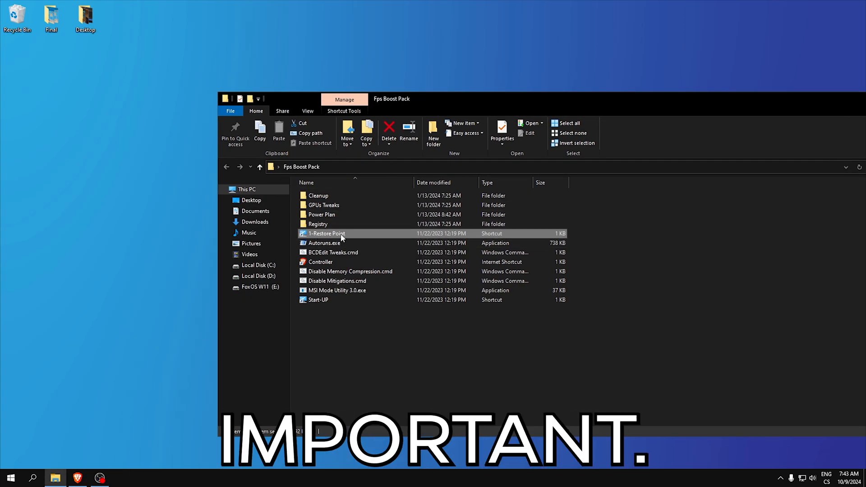
left_click(333, 252)
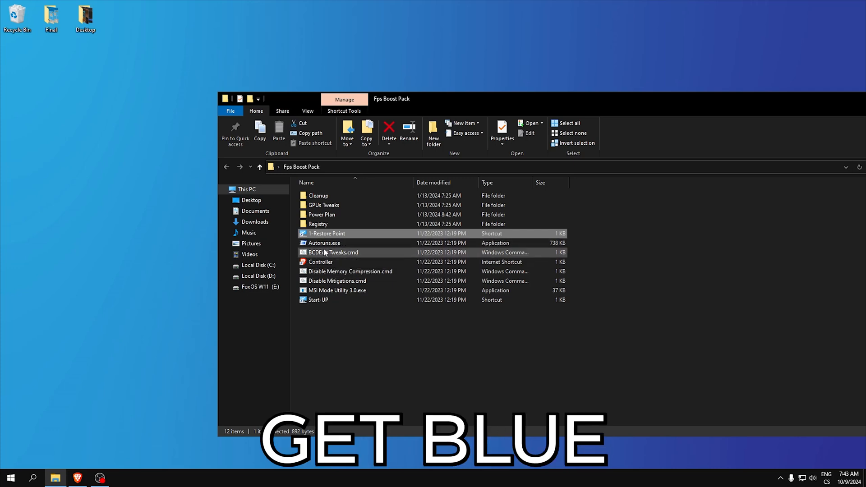
left_click(326, 233)
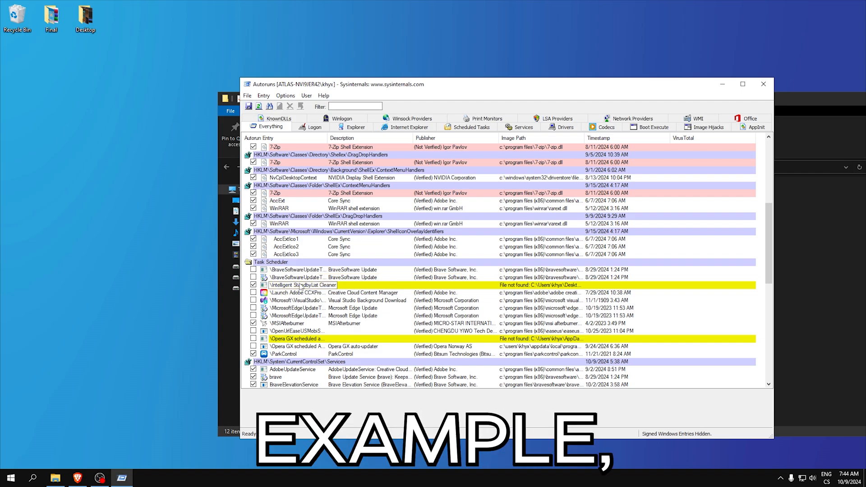
- Inspect the Intelligent StandbyList Cleaner and ParkControl entries, scroll the list, then close Autoruns
left_click(295, 285)
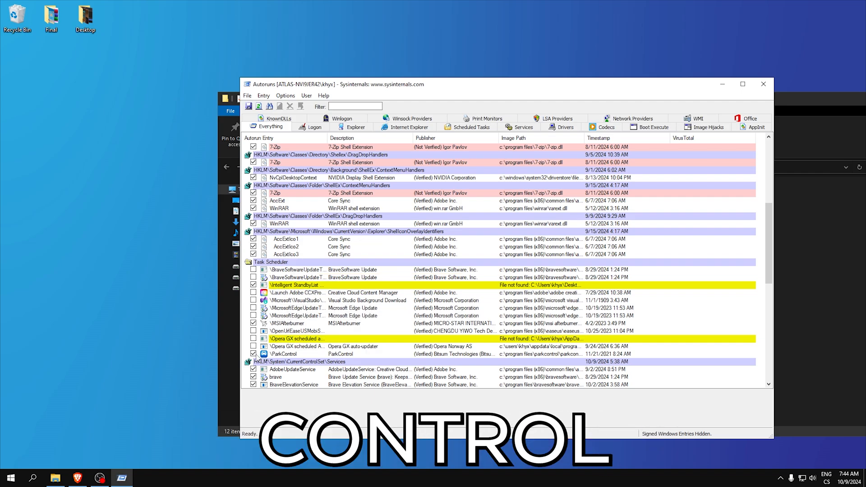
left_click(285, 354)
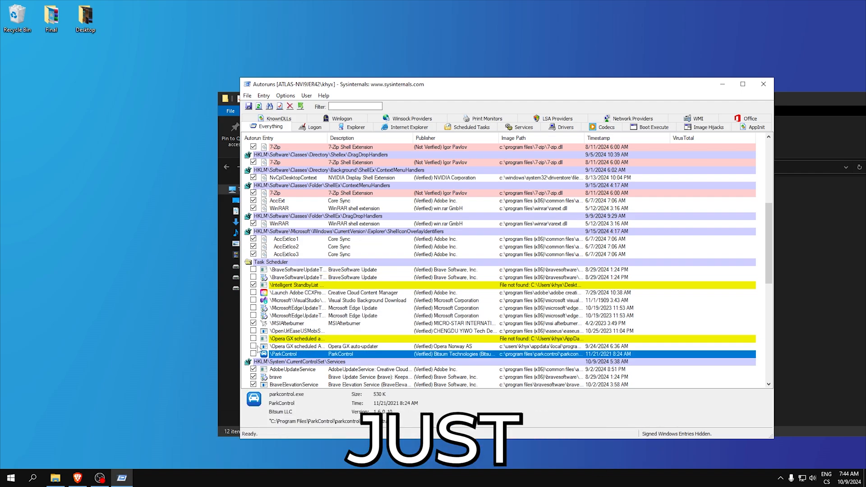
scroll("down", 3)
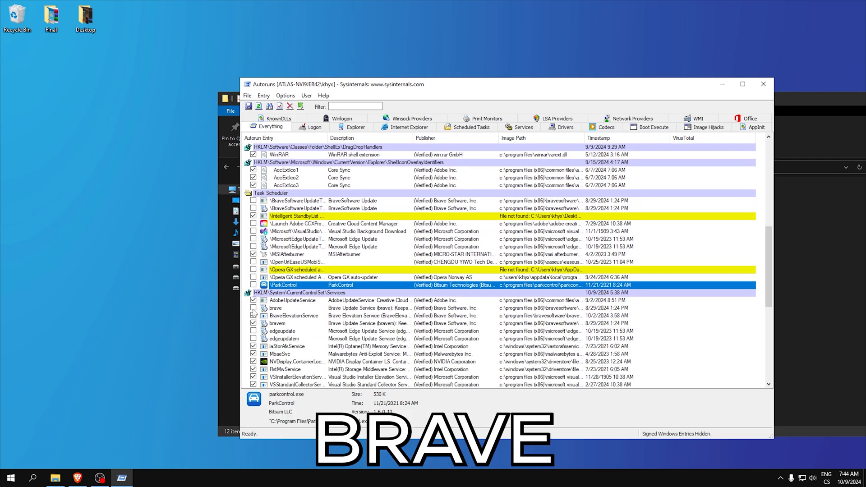
scroll("down", 3)
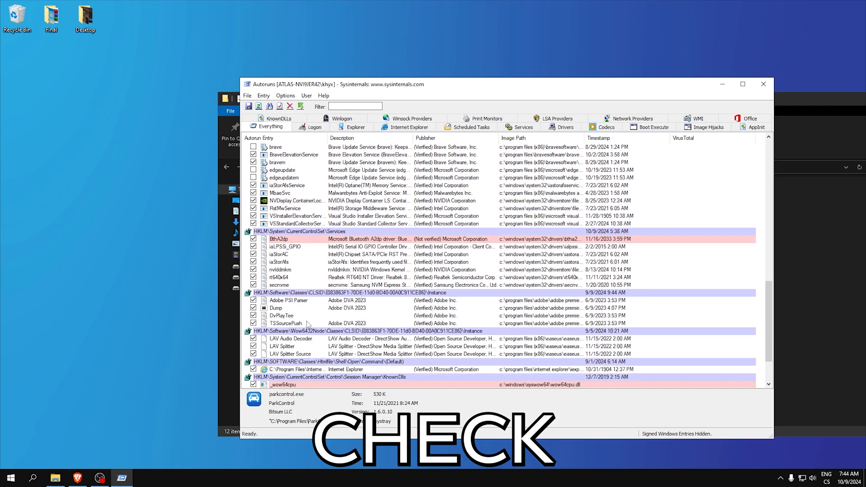
scroll("down", 3)
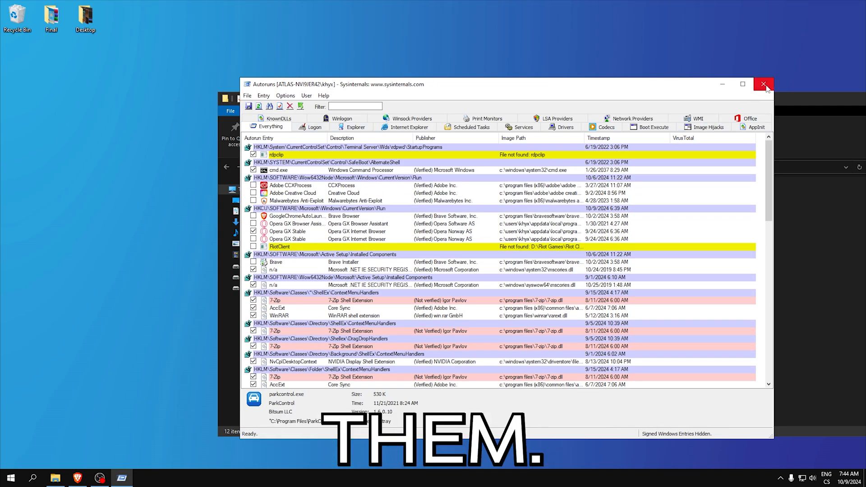
left_click(765, 84)
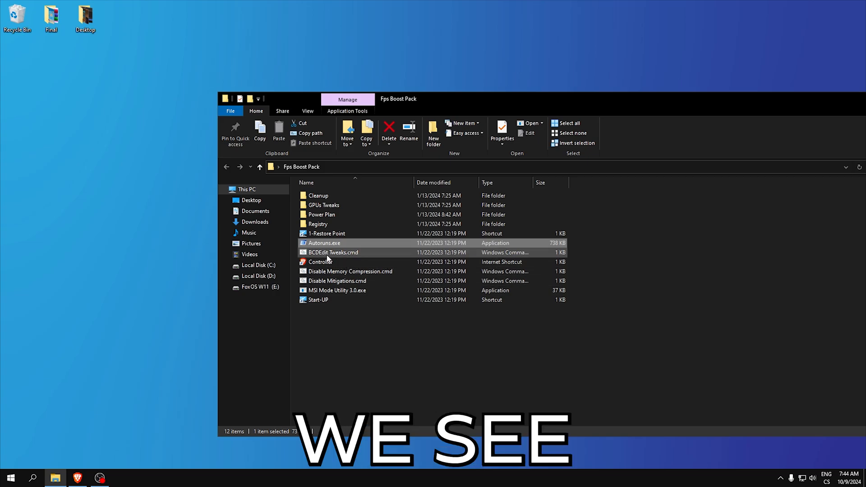
- Run BCDEdit Tweaks, Disable Memory Compression as administrator, and Disable Mitigations, dismissing the script window
double_click(333, 252)
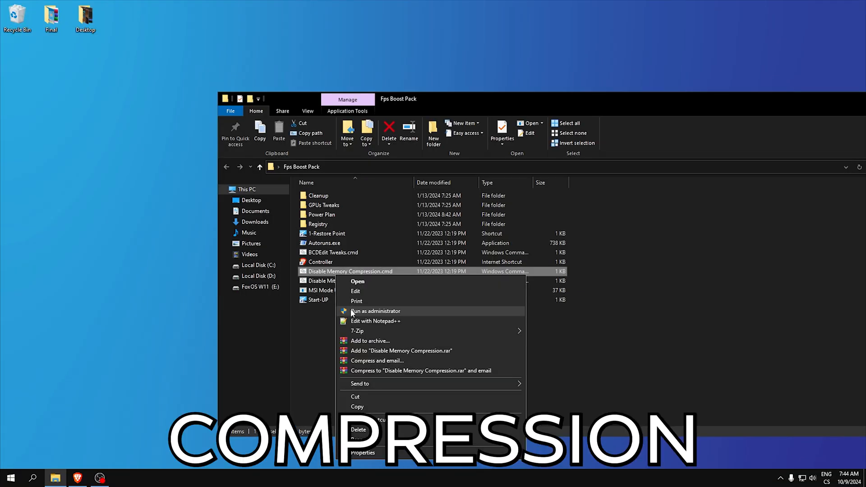
left_click(374, 311)
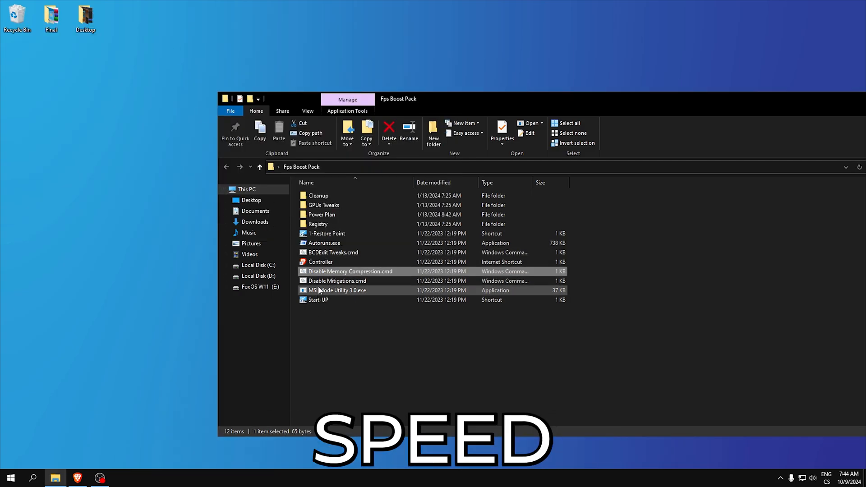
double_click(337, 280)
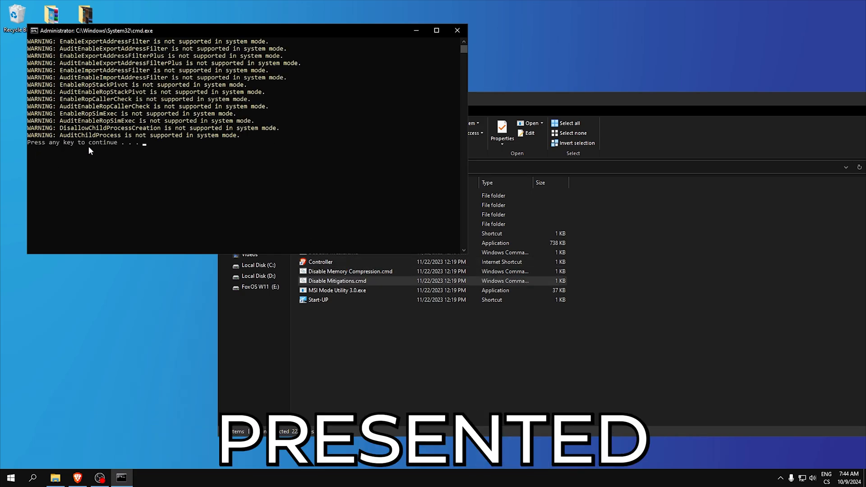
key("enter")
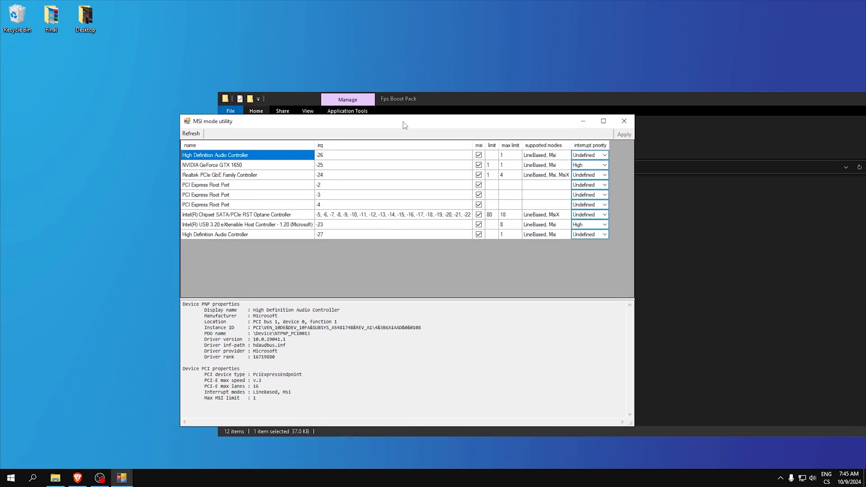
- Select the NVIDIA GeForce GTX 1650 row, then set the Realtek controller's interrupt priority to High
left_click(212, 165)
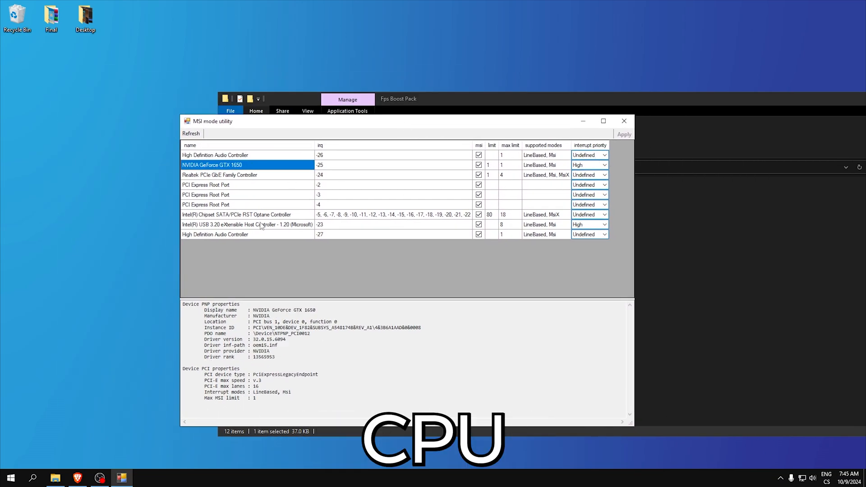
left_click(219, 175)
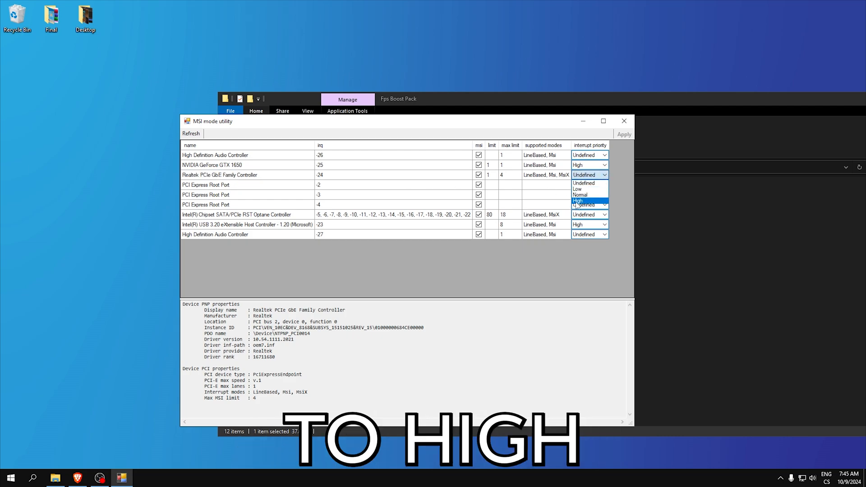
left_click(578, 200)
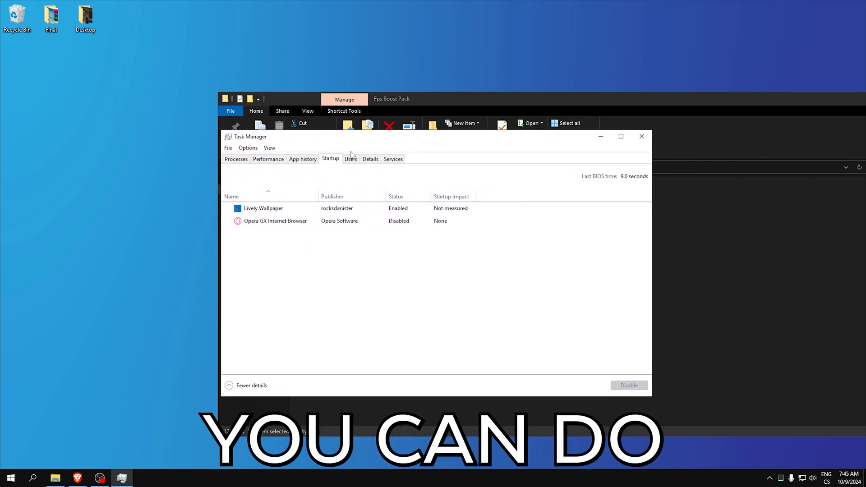
- Show Task Manager's startup apps and select Opera GX Internet Browser to verify it's Disabled
left_click(275, 221)
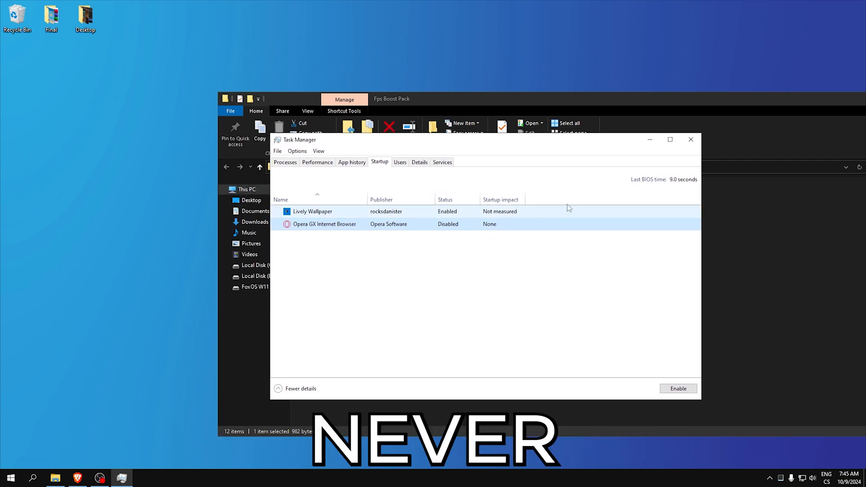
left_click(690, 139)
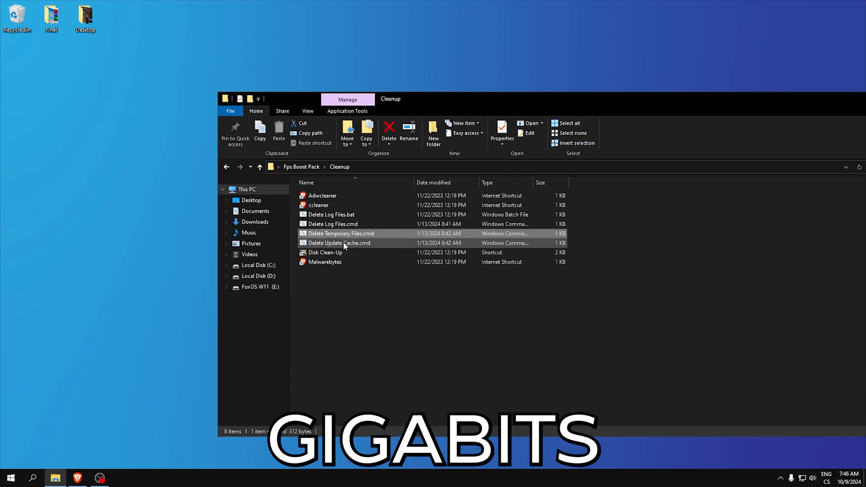
- Run Delete Update Cache.cmd as administrator, then launch the Disk Clean-Up shortcut
right_click(339, 243)
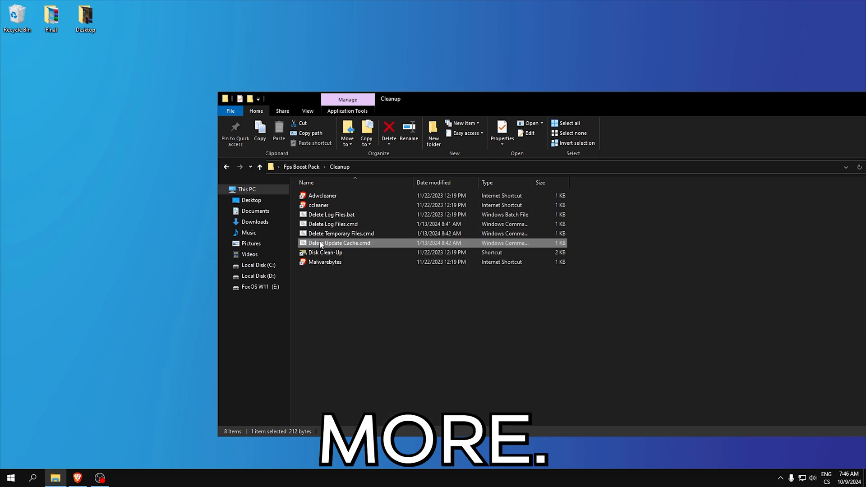
right_click(338, 243)
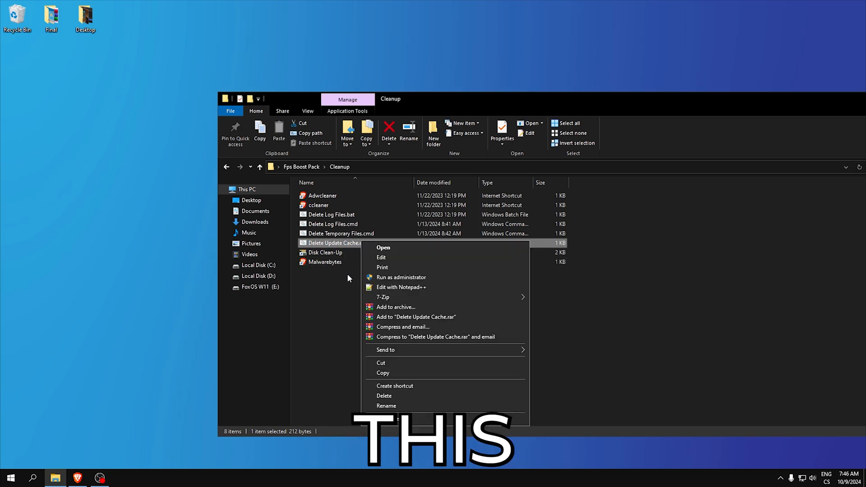
left_click(400, 277)
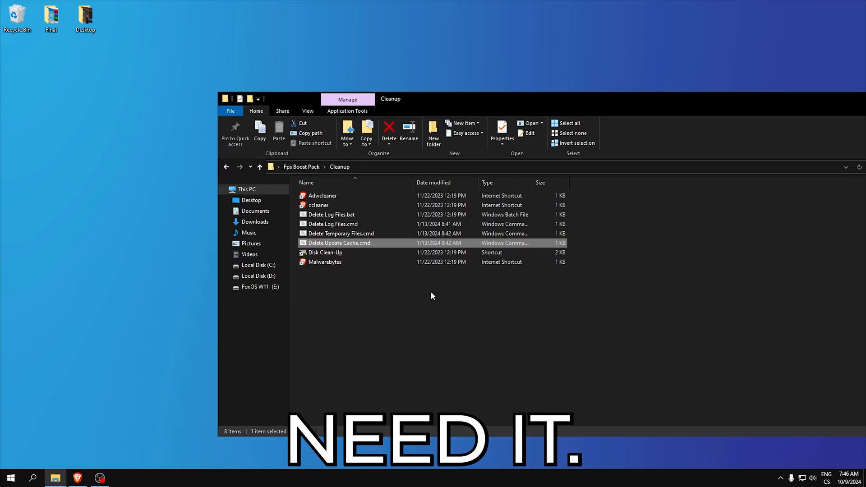
double_click(325, 253)
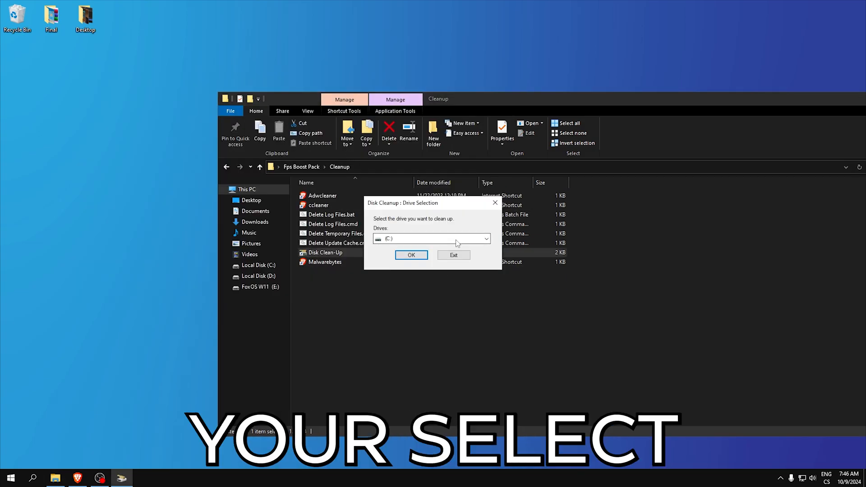
- Clean drive C: with Temporary files ticked and confirm permanently deleting the files
left_click(411, 254)
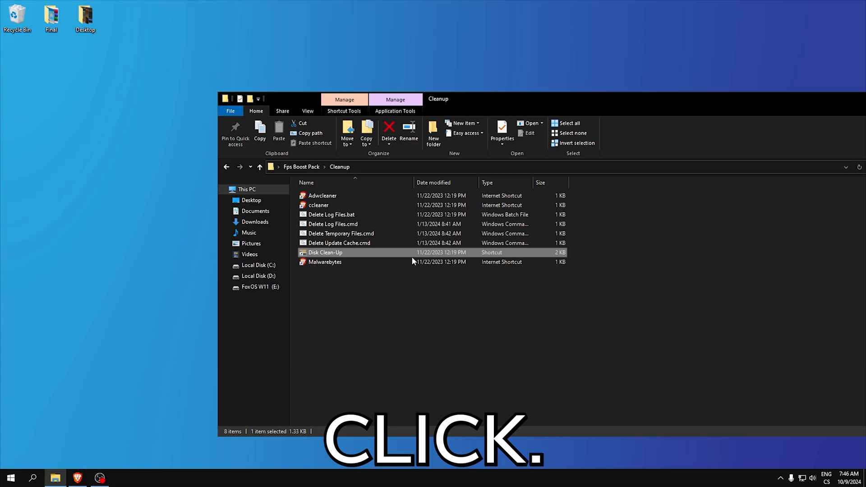
double_click(325, 253)
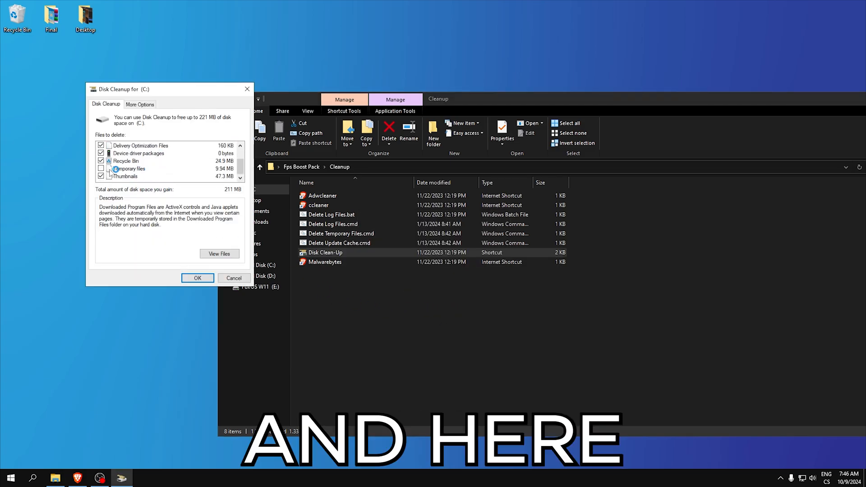
left_click(101, 168)
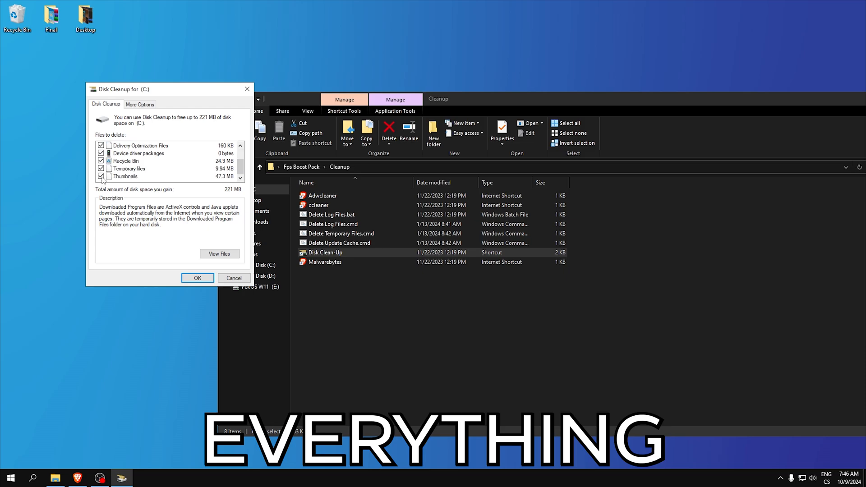
left_click(197, 278)
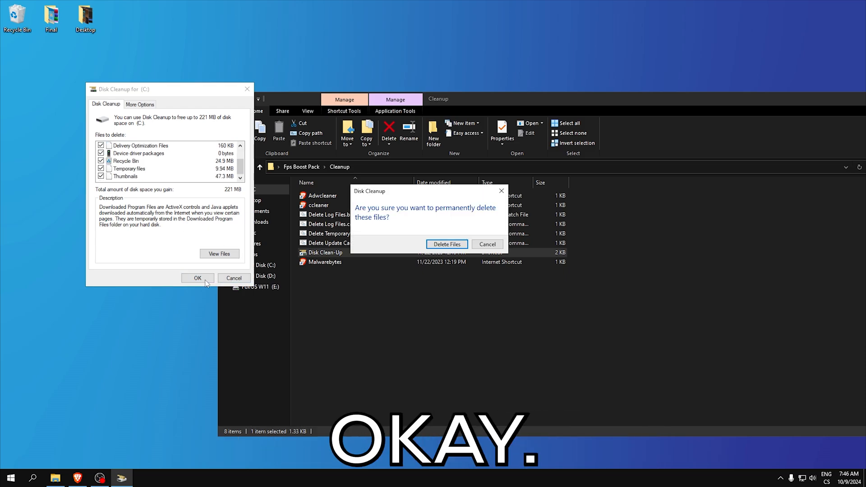
left_click(446, 244)
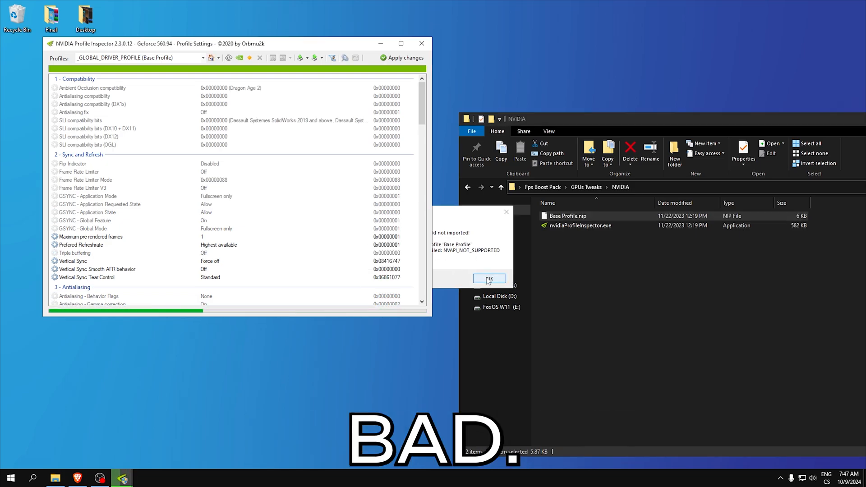
- Dismiss the Base Profile import error, move Profile Inspector aside, and close it
left_click(488, 278)
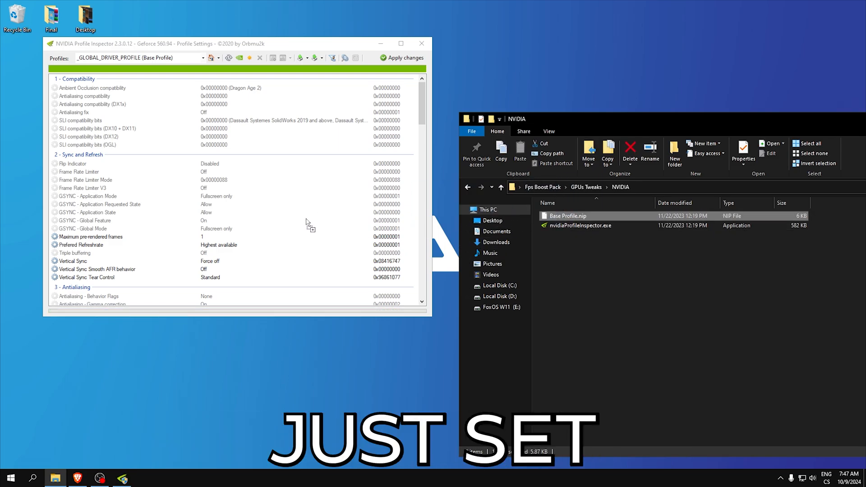
left_click_drag(238, 43, 288, 62)
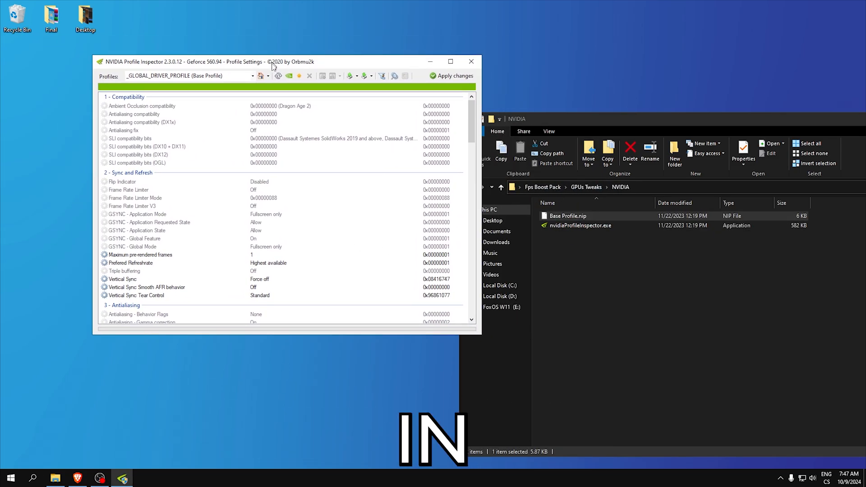
scroll("down", 3)
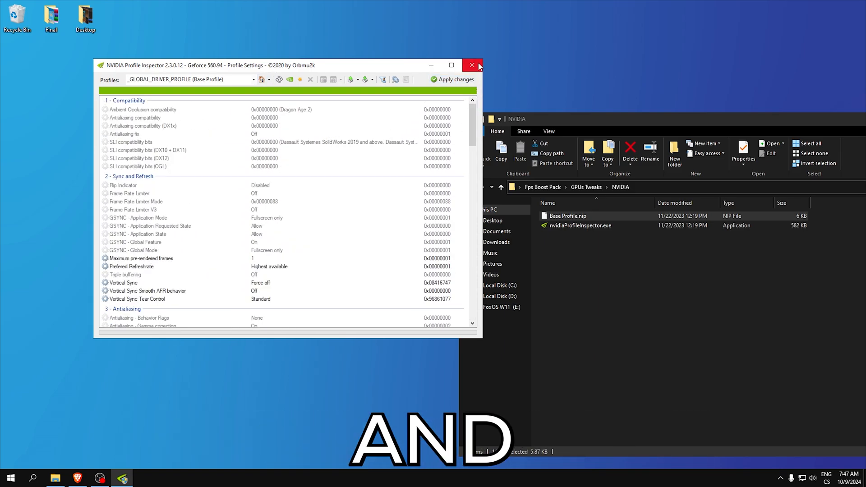
left_click(472, 65)
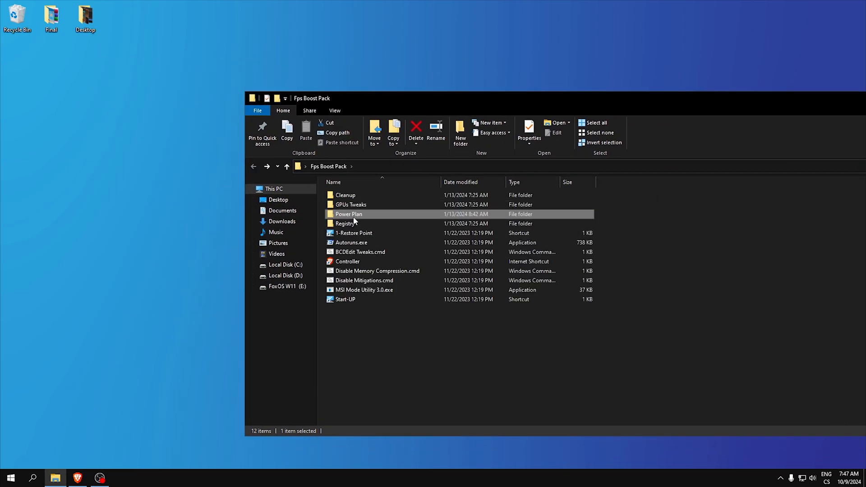
- Open the Power Plan folder's settings shortcut and make Adamx's Power Plan the active plan
double_click(349, 214)
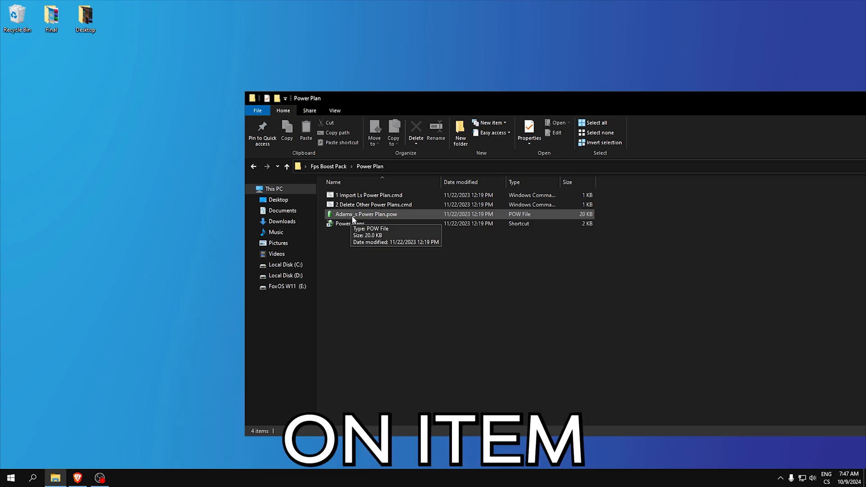
left_click(367, 214)
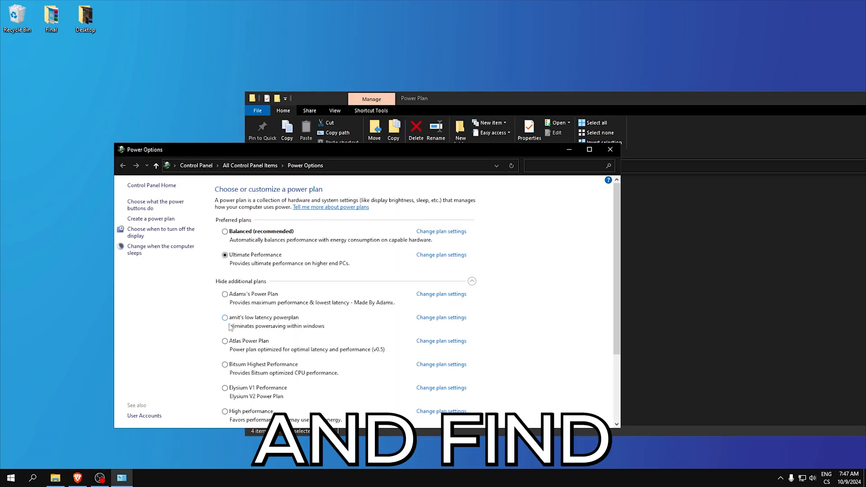
left_click(225, 295)
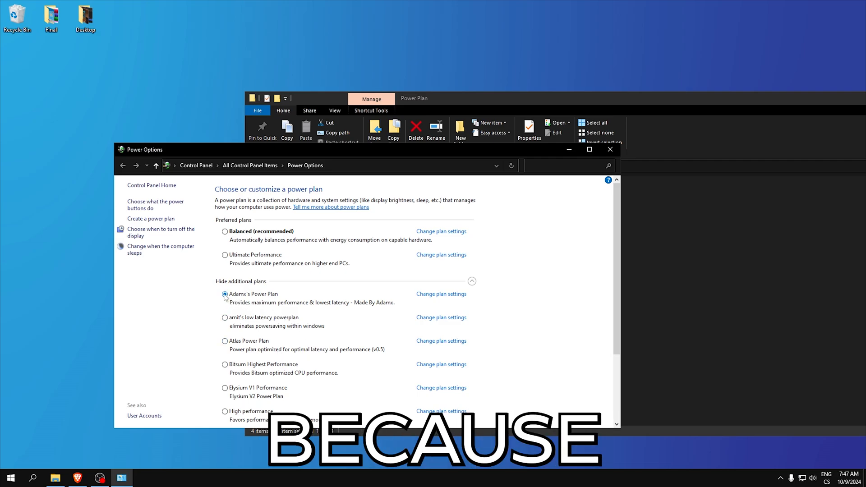
left_click(225, 293)
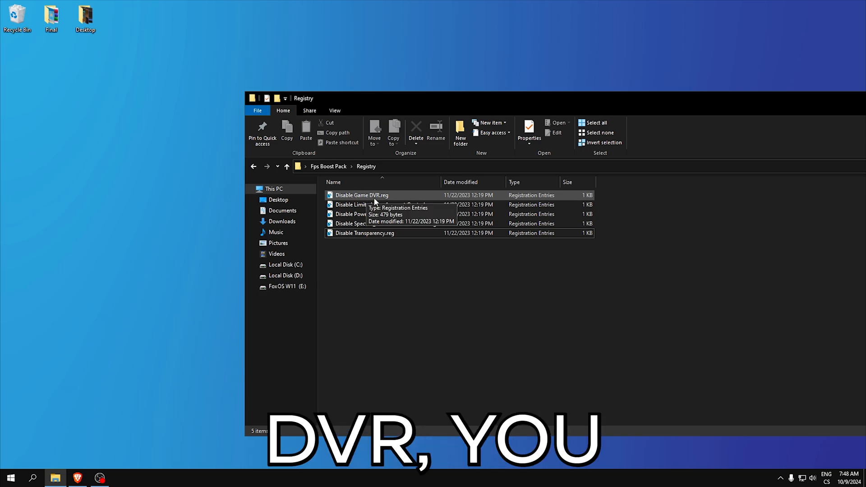
- Select Disable Game DVR.reg among the Registry folder's tweak files
left_click(361, 195)
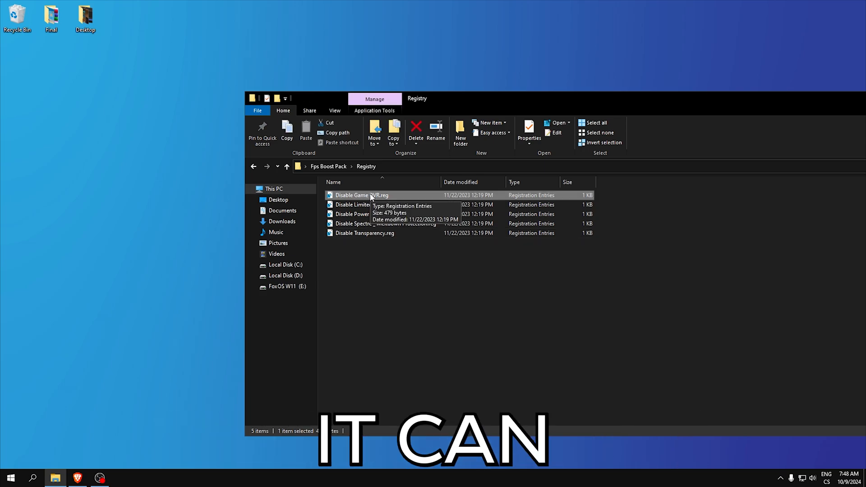